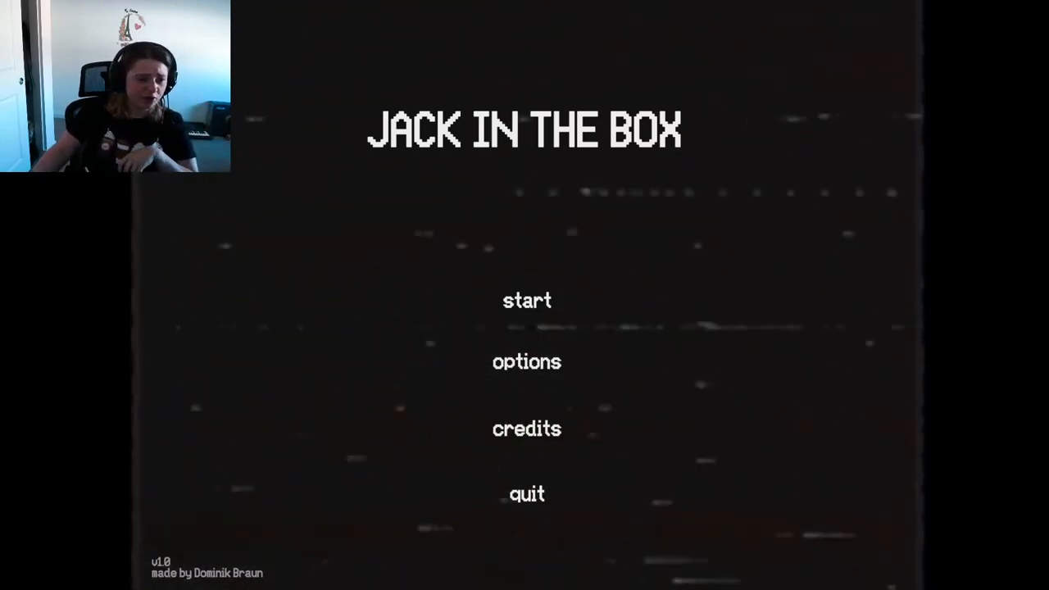
- Start a new game from the Jack in the Box title menu
click(526, 300)
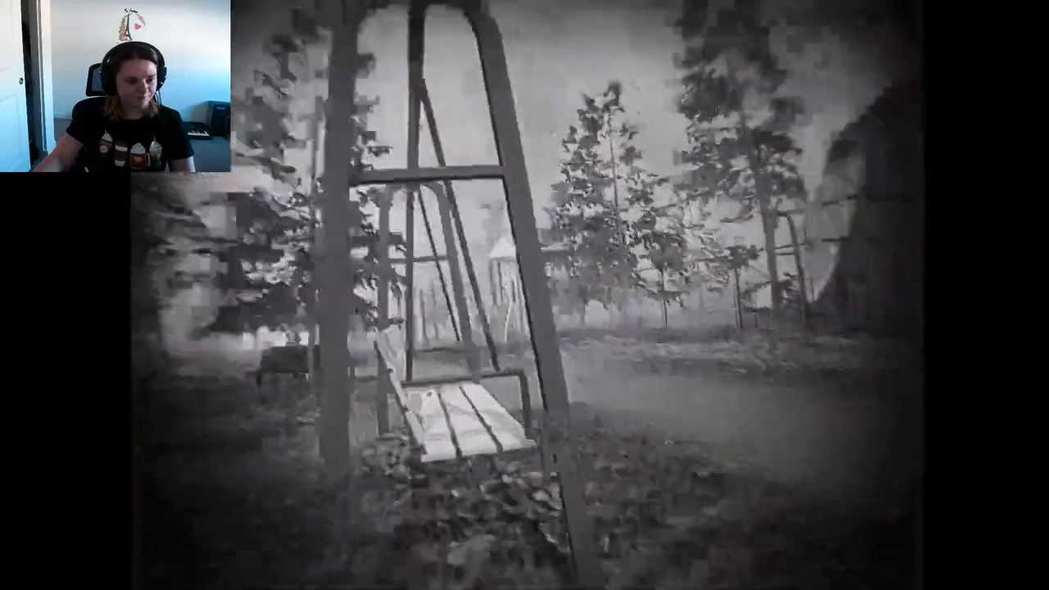
mouse_move(525, 295)
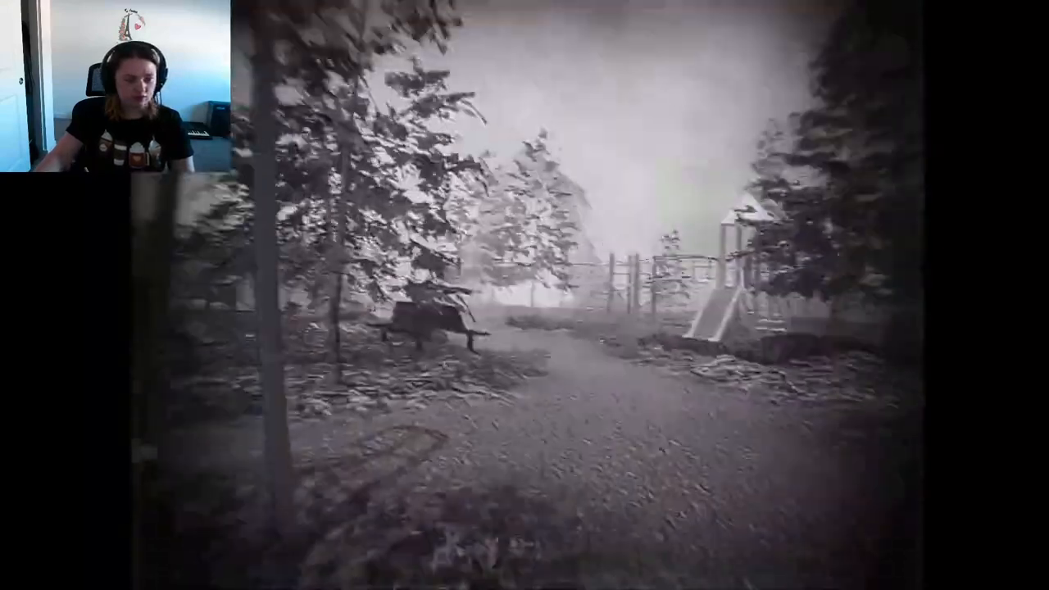
mouse_move(525, 295)
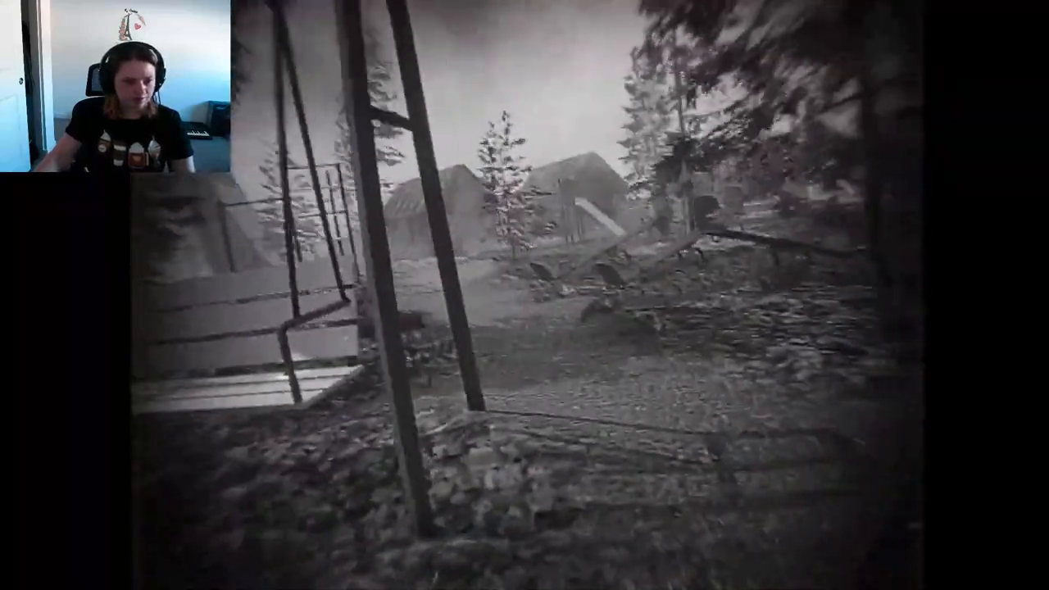
mouse_move(524, 295)
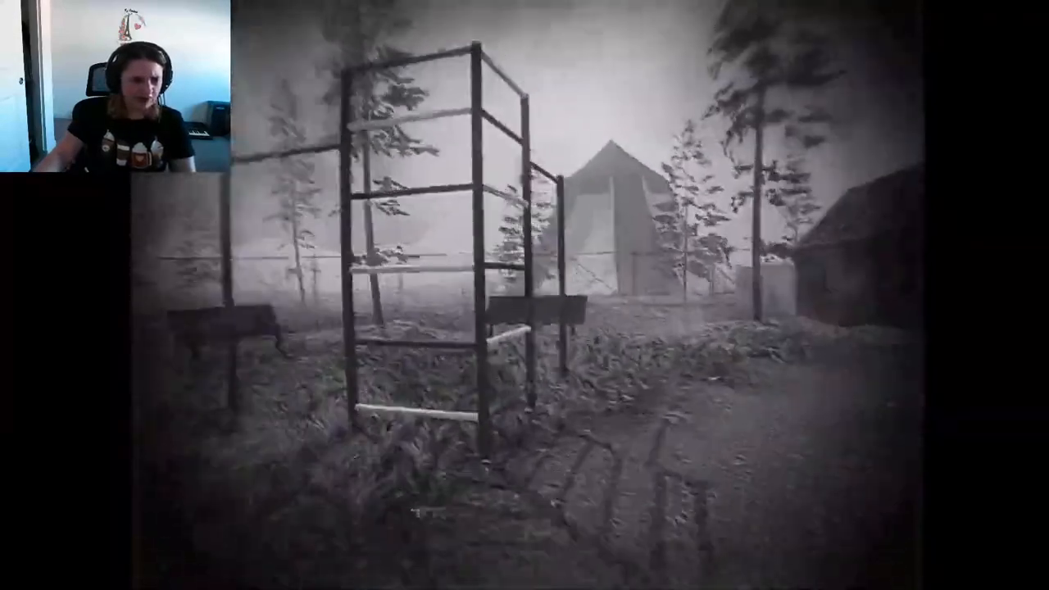
mouse_move(524, 295)
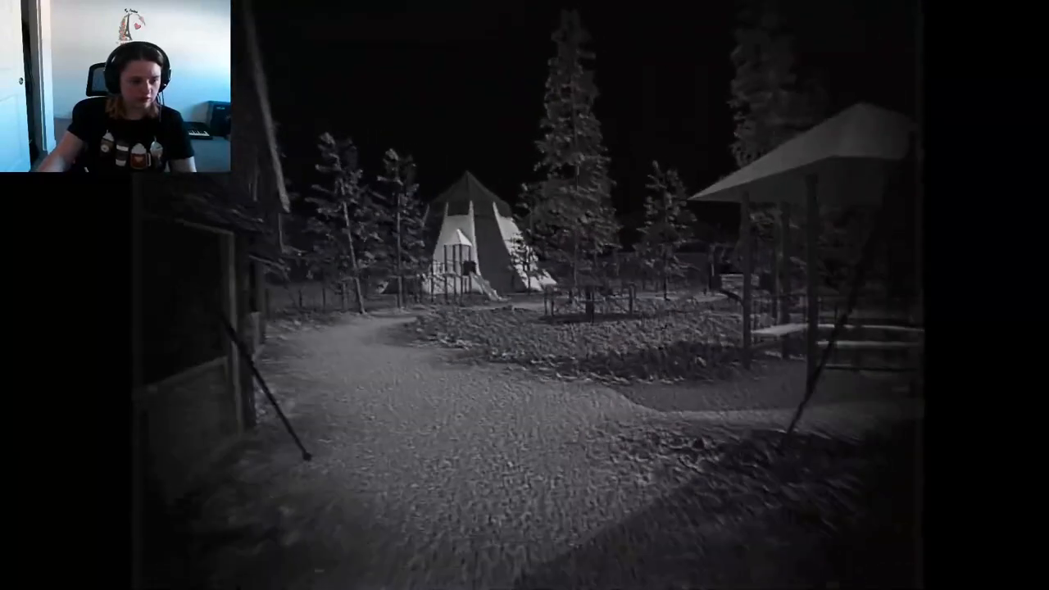
- Pause to read the Missing Handle objective, then resume play
key(Escape)
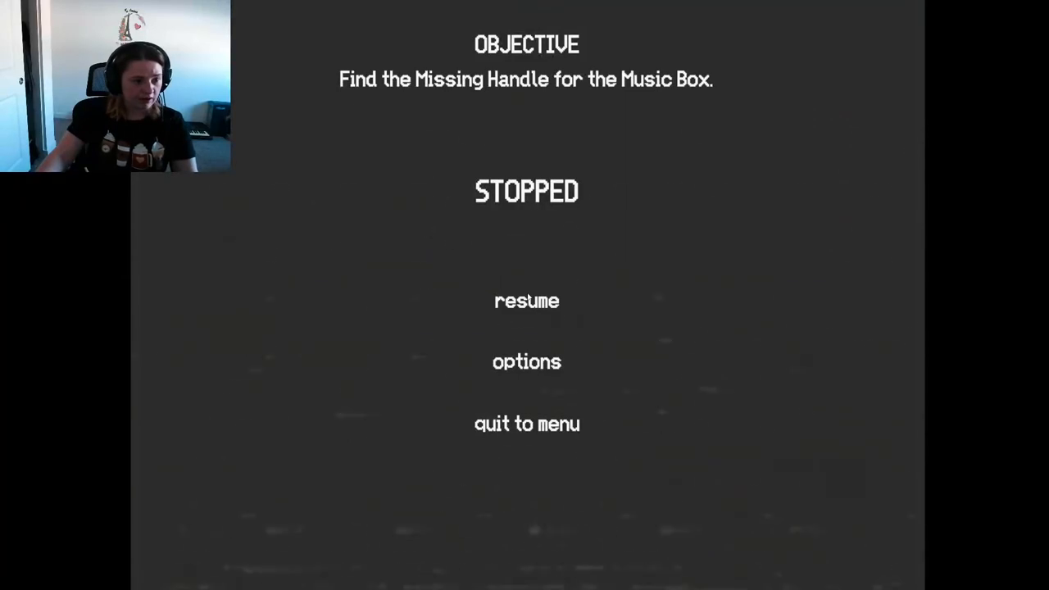
click(526, 302)
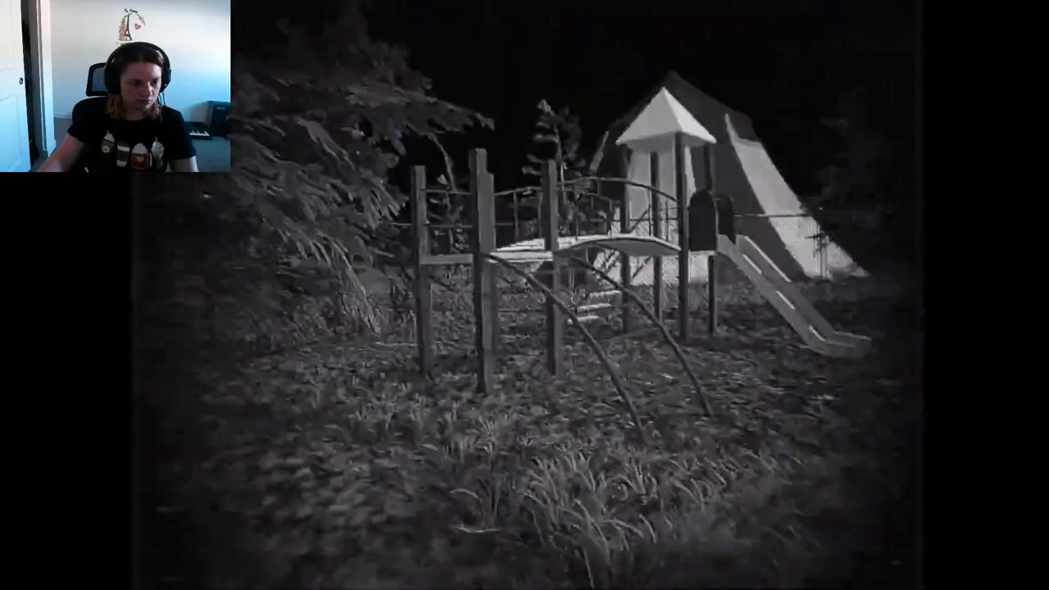
mouse_move(524, 295)
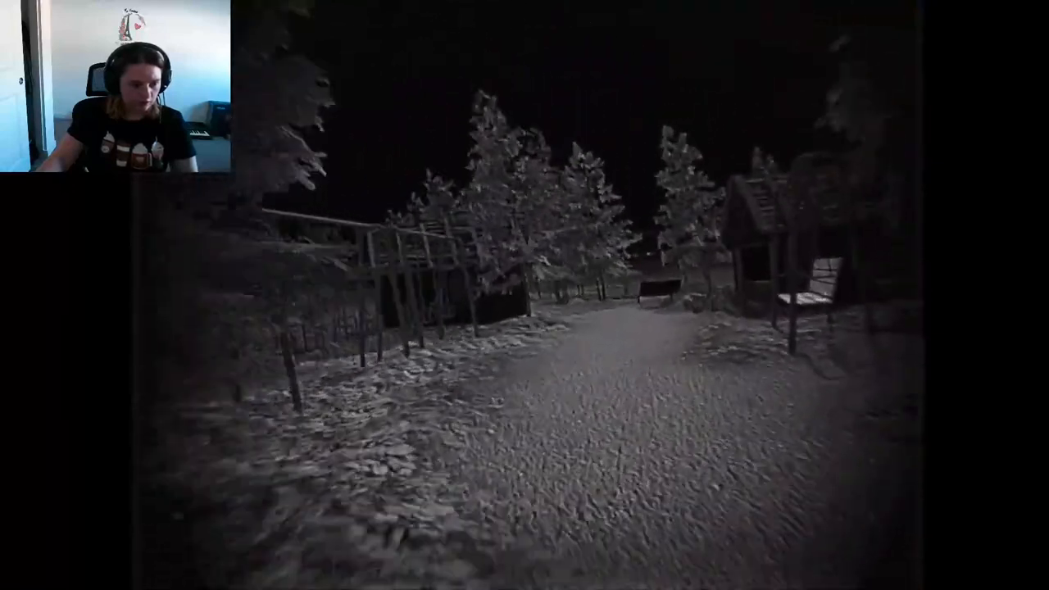
mouse_move(525, 295)
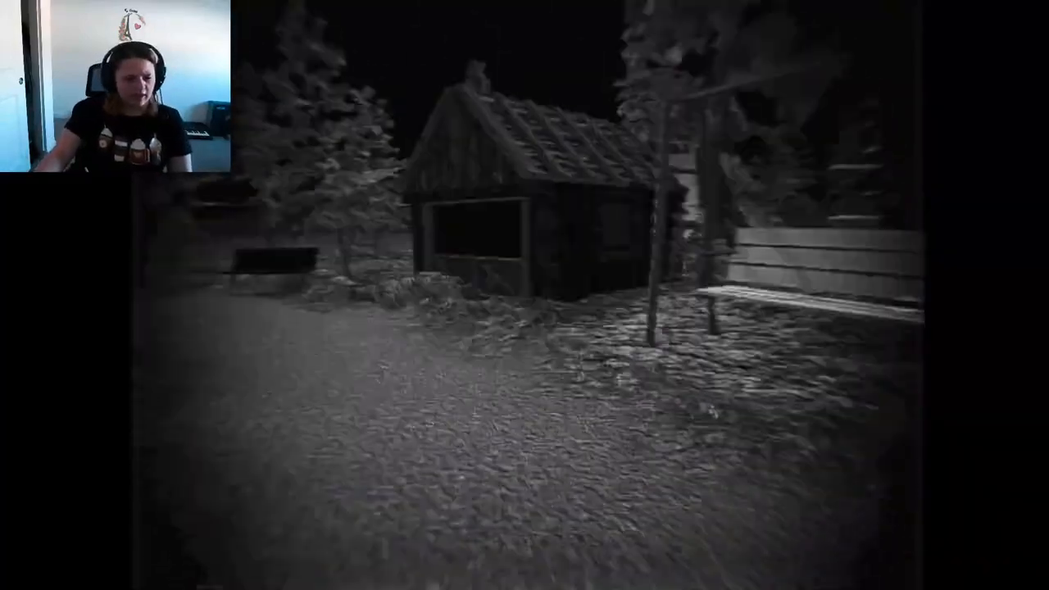
mouse_move(524, 295)
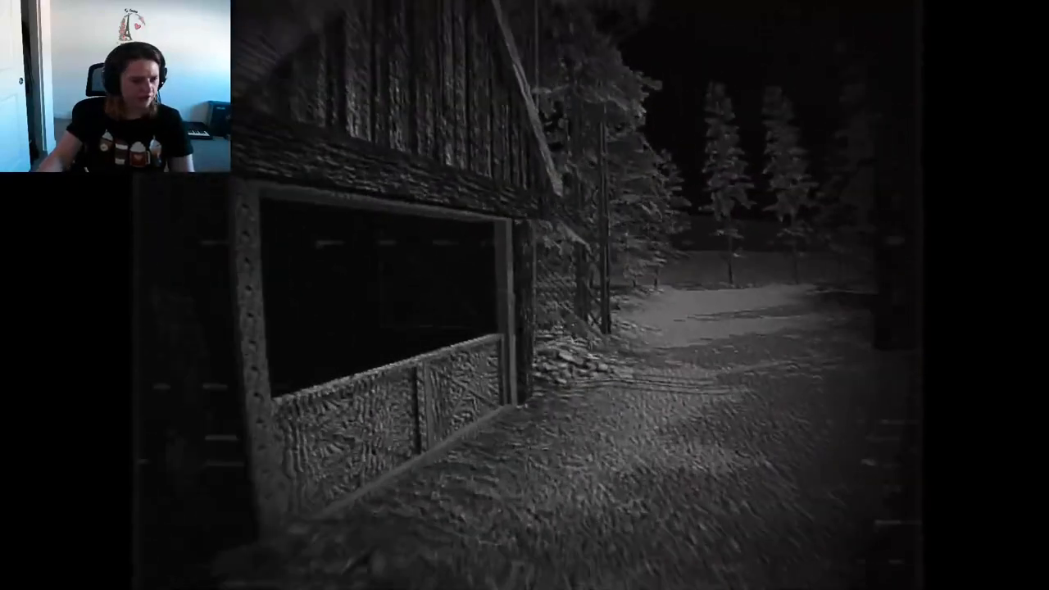
mouse_move(524, 295)
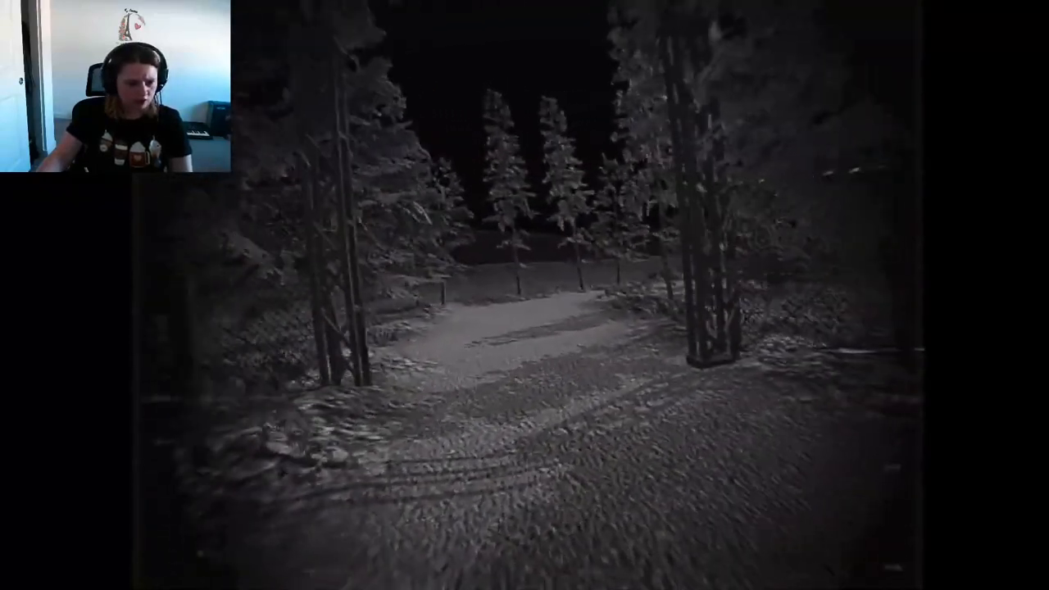
mouse_move(524, 295)
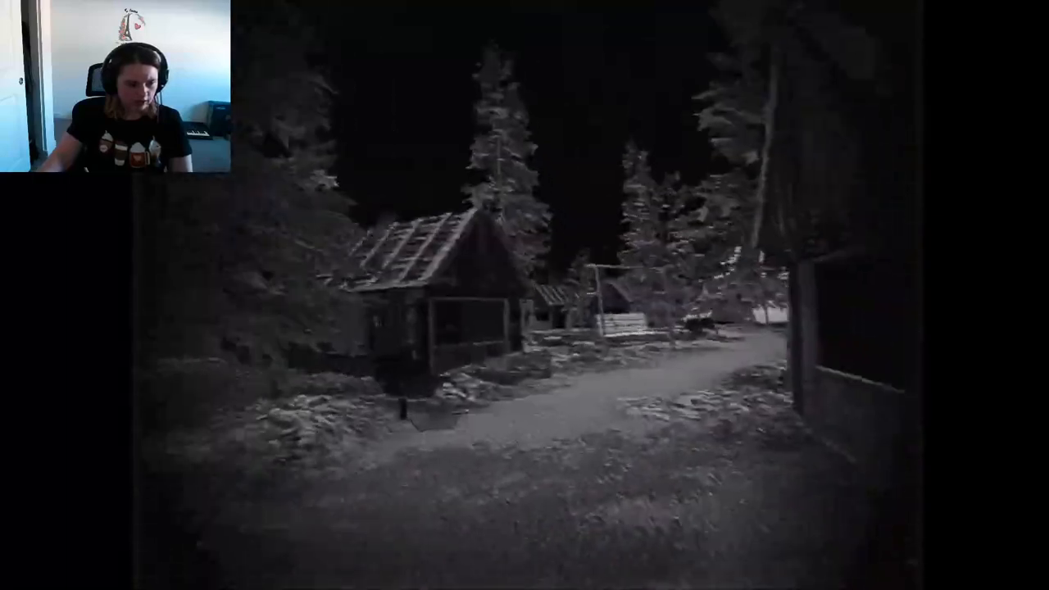
mouse_move(525, 295)
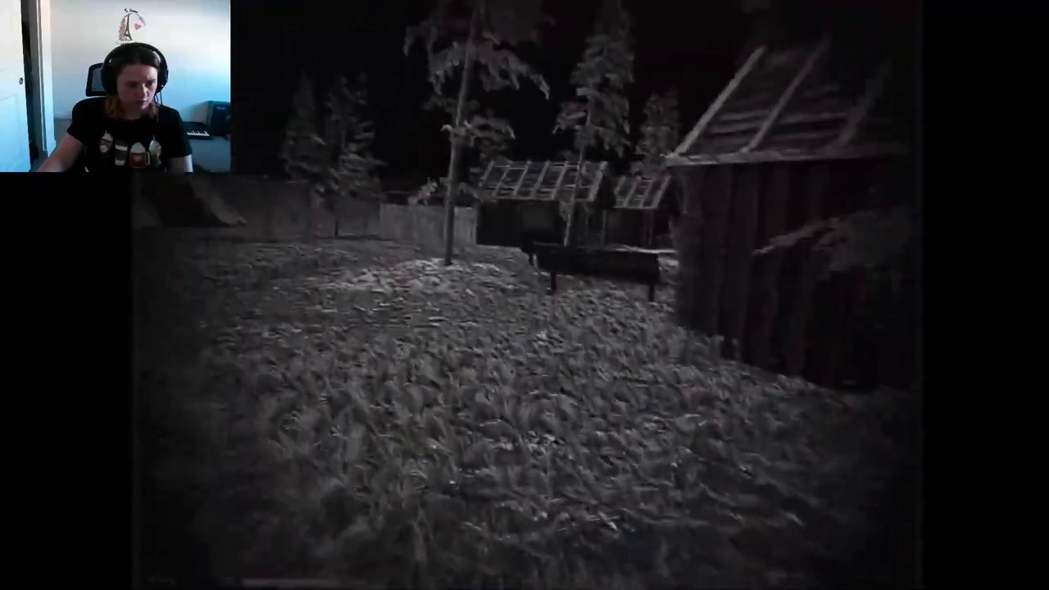
mouse_move(525, 295)
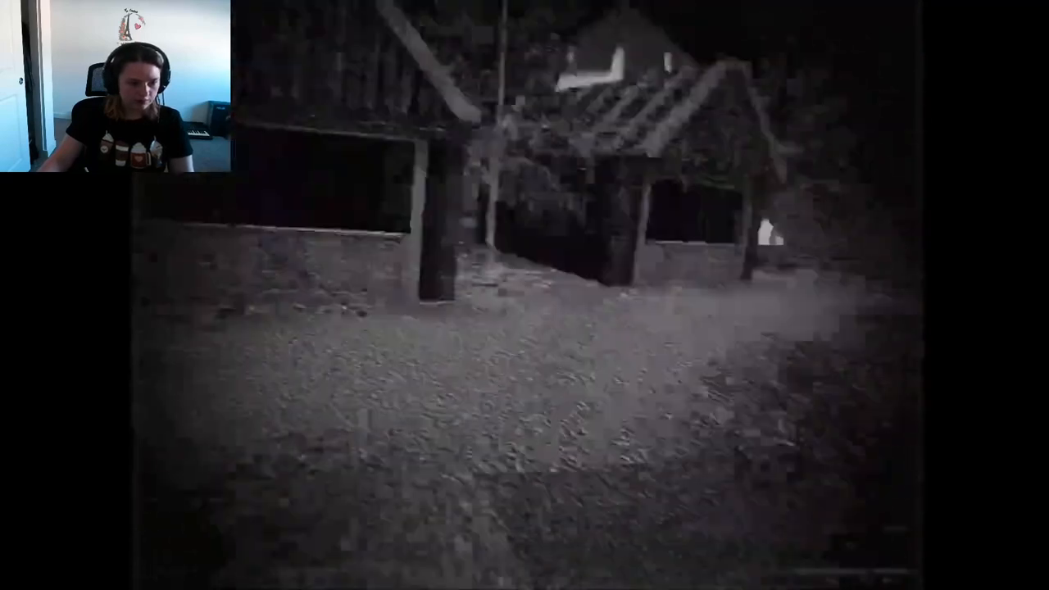
mouse_move(524, 295)
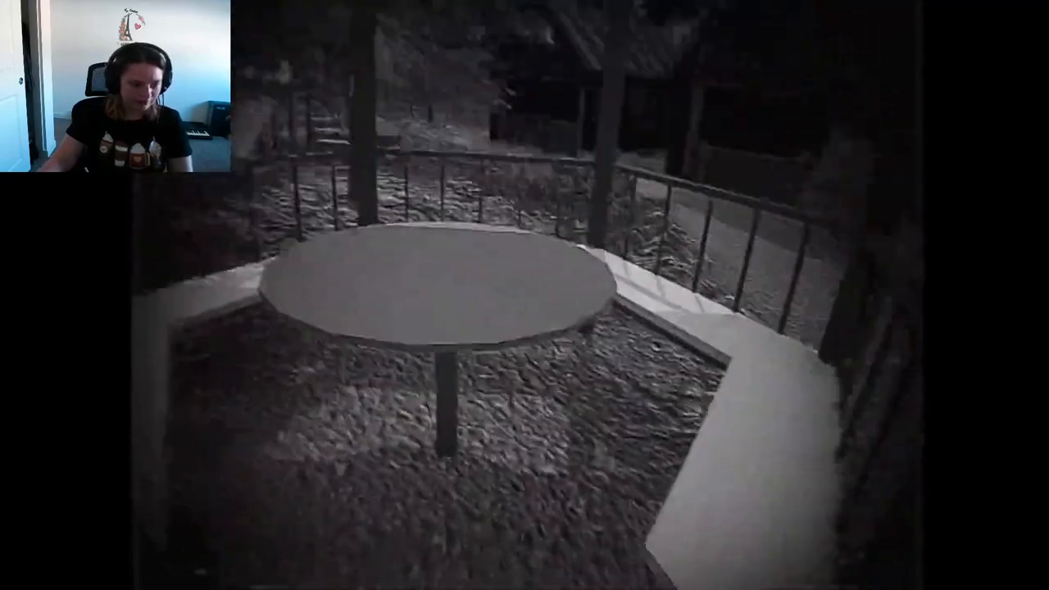
mouse_move(525, 295)
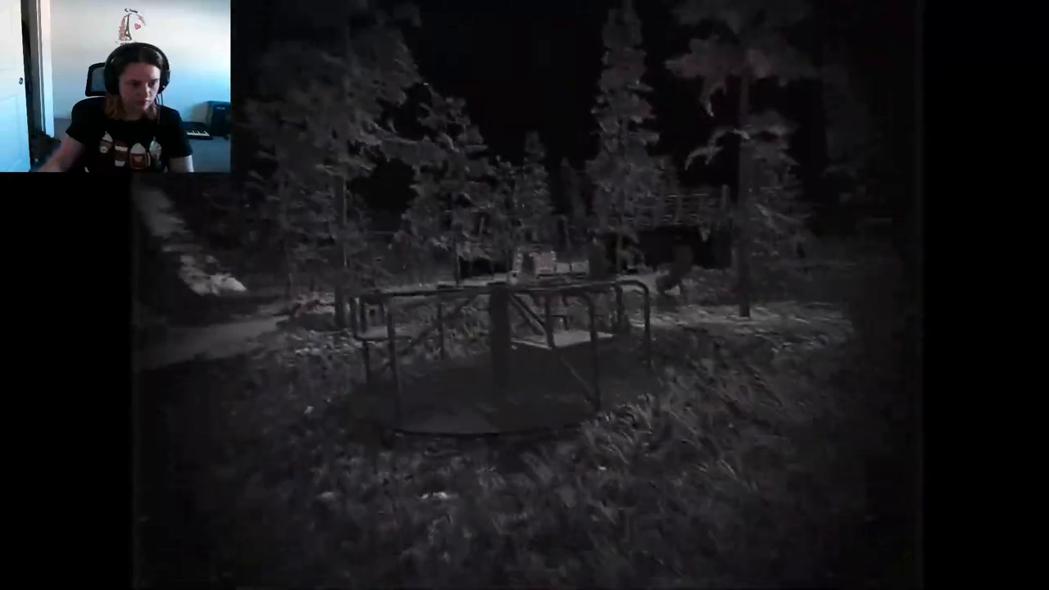
mouse_move(524, 295)
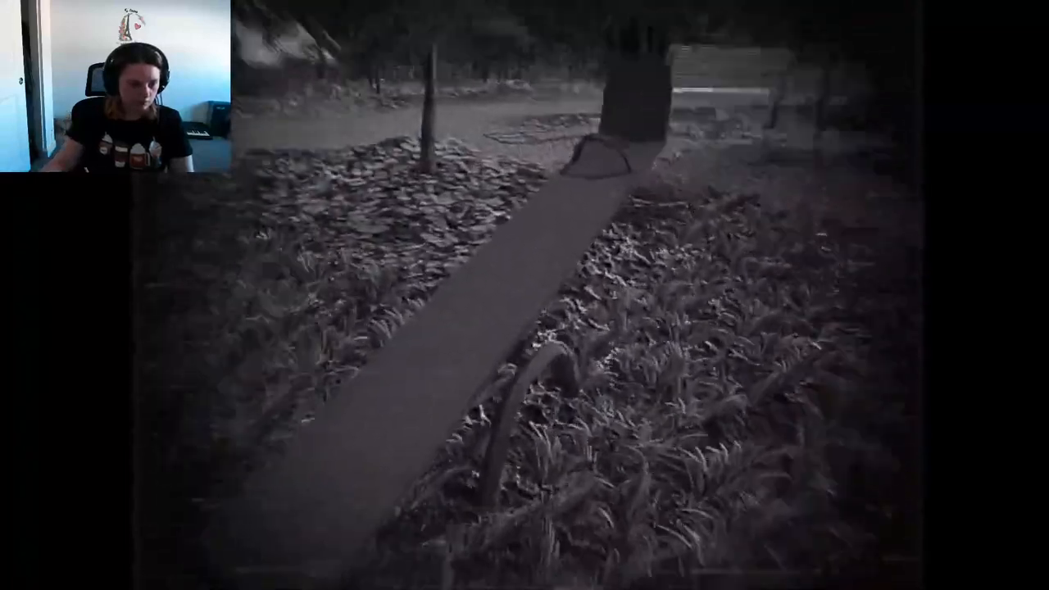
mouse_move(524, 294)
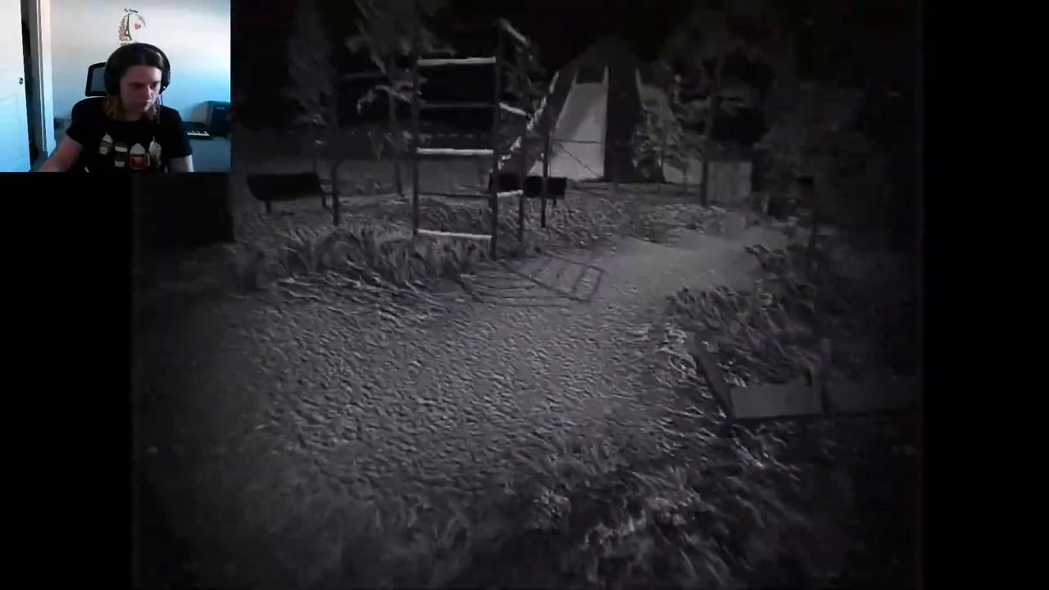
mouse_move(524, 295)
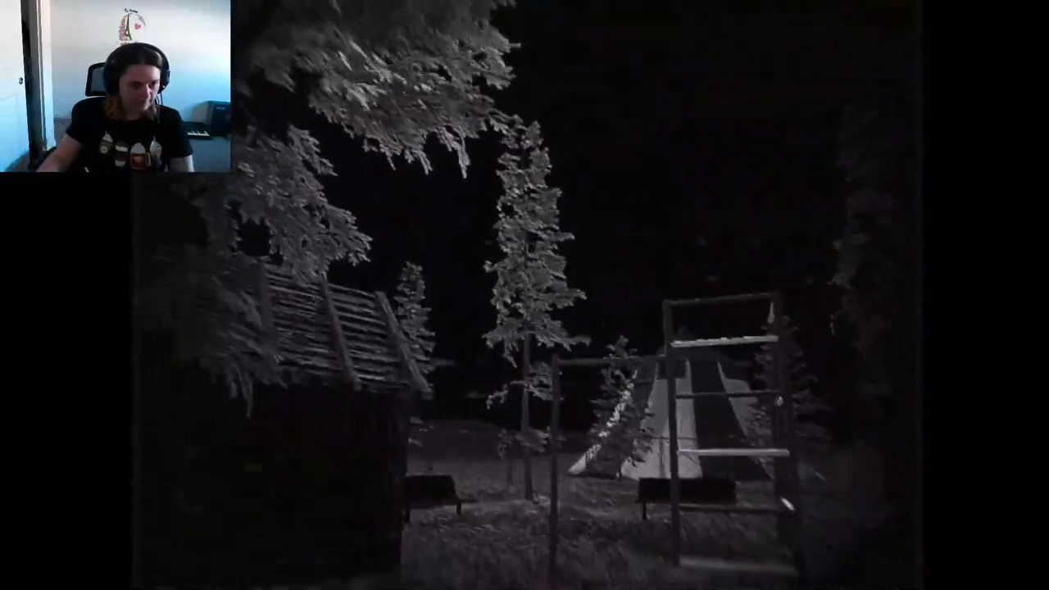
mouse_move(524, 295)
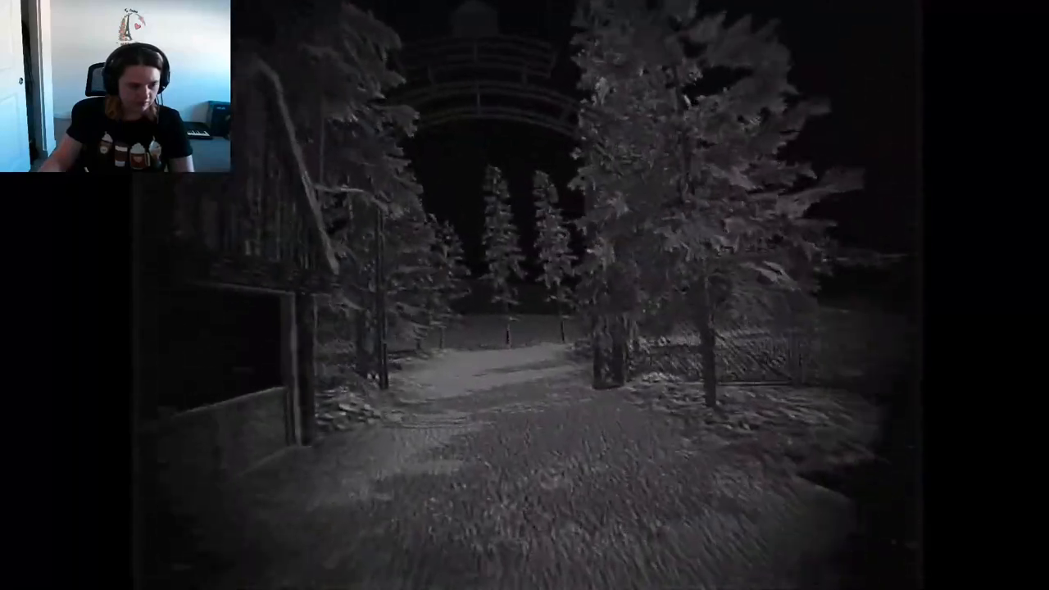
mouse_move(524, 295)
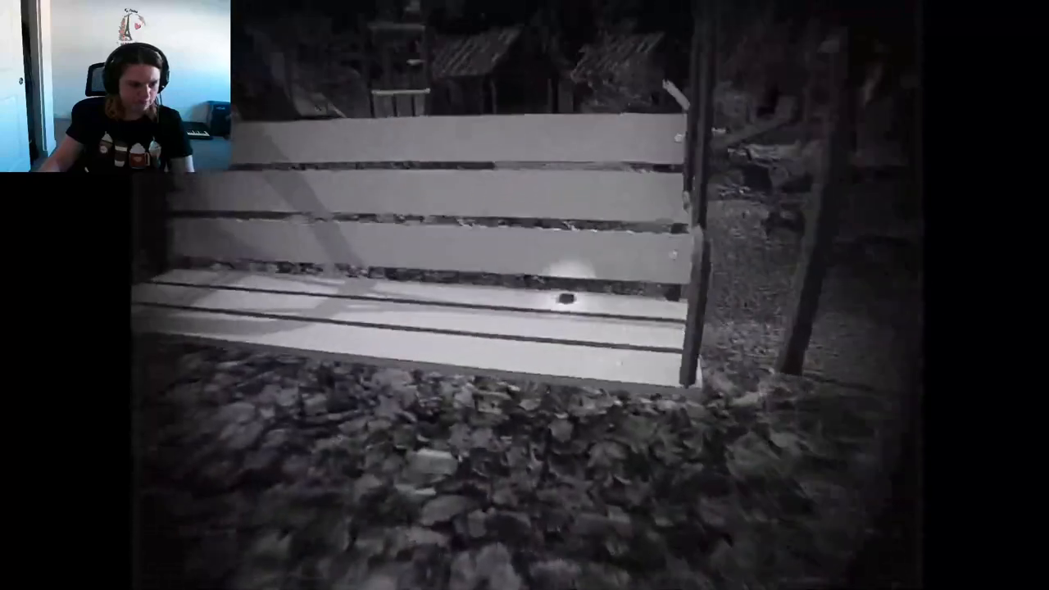
mouse_move(524, 295)
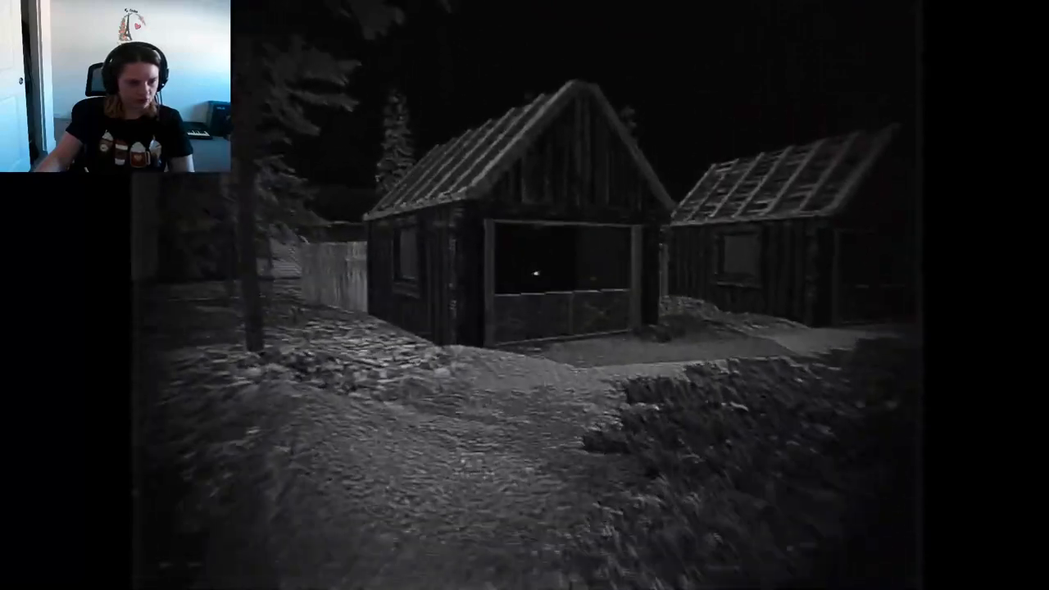
- Walk forward through the diamond-patterned room toward the white door
key(w)
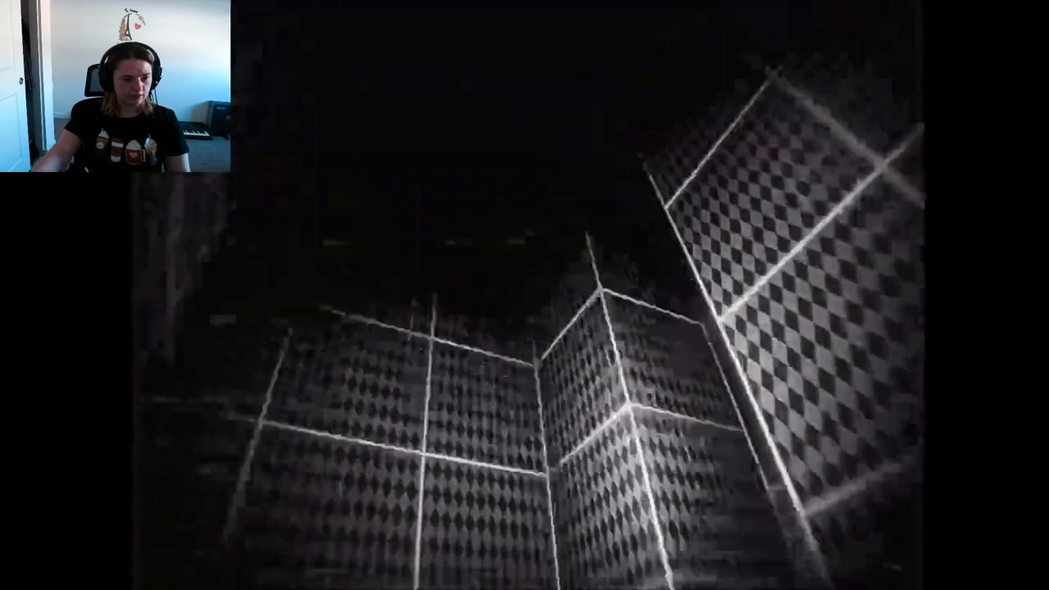
mouse_move(525, 295)
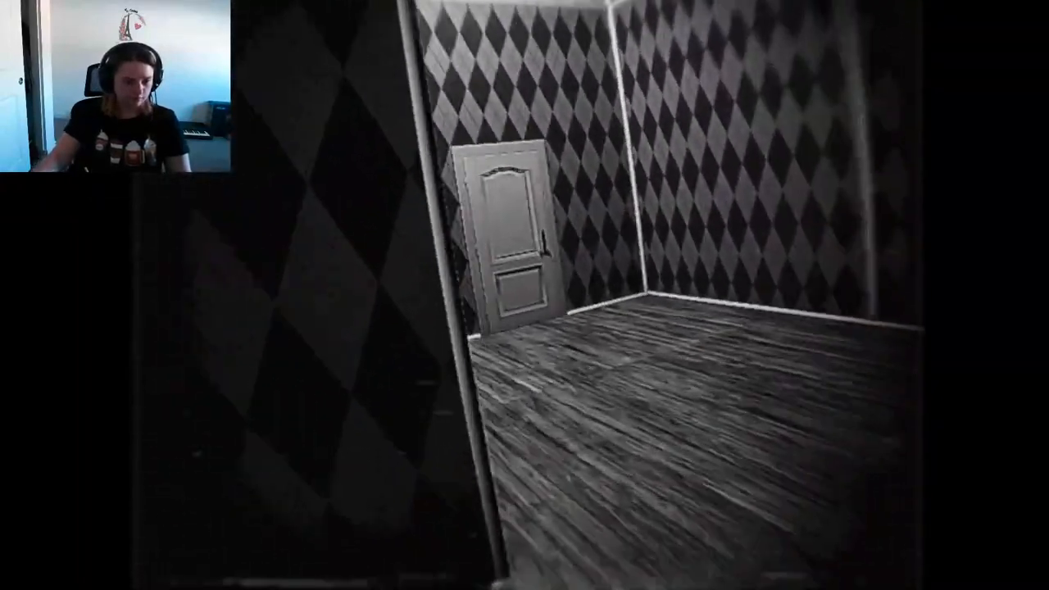
mouse_move(524, 295)
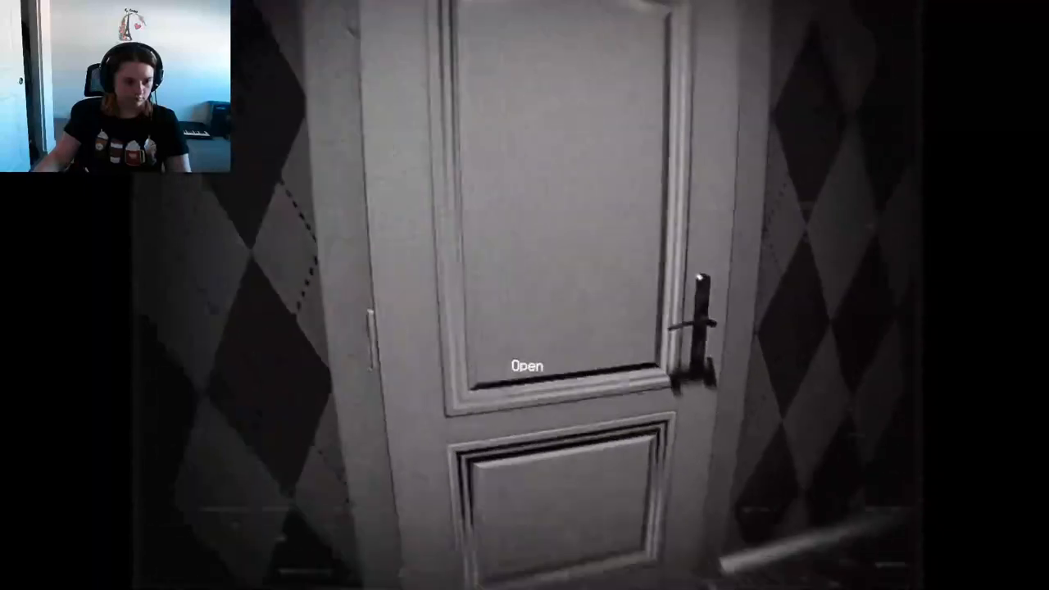
- Open the white door leading into the checkered corridor
click(524, 363)
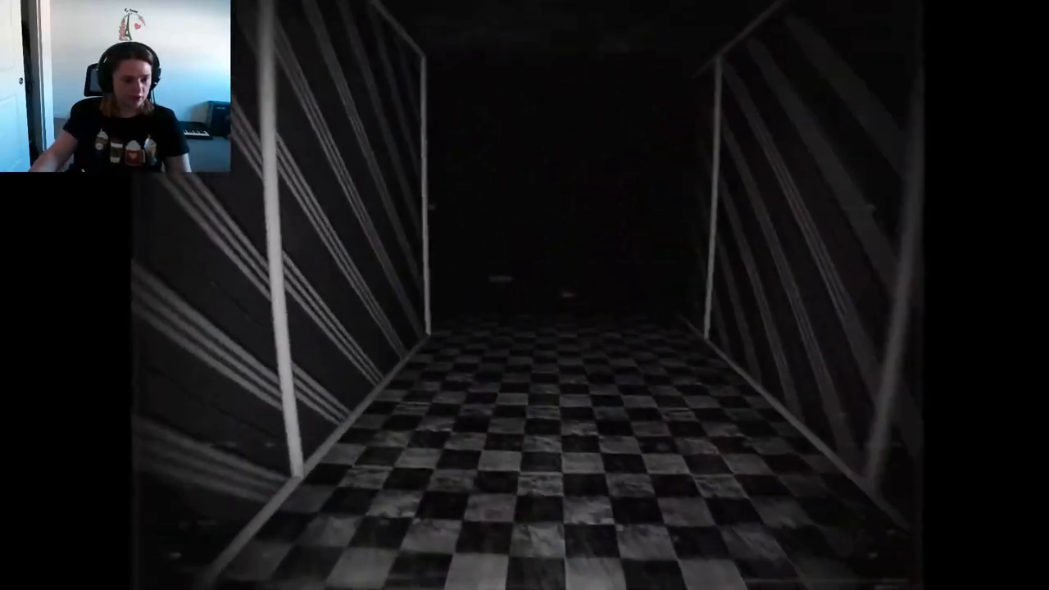
mouse_move(525, 295)
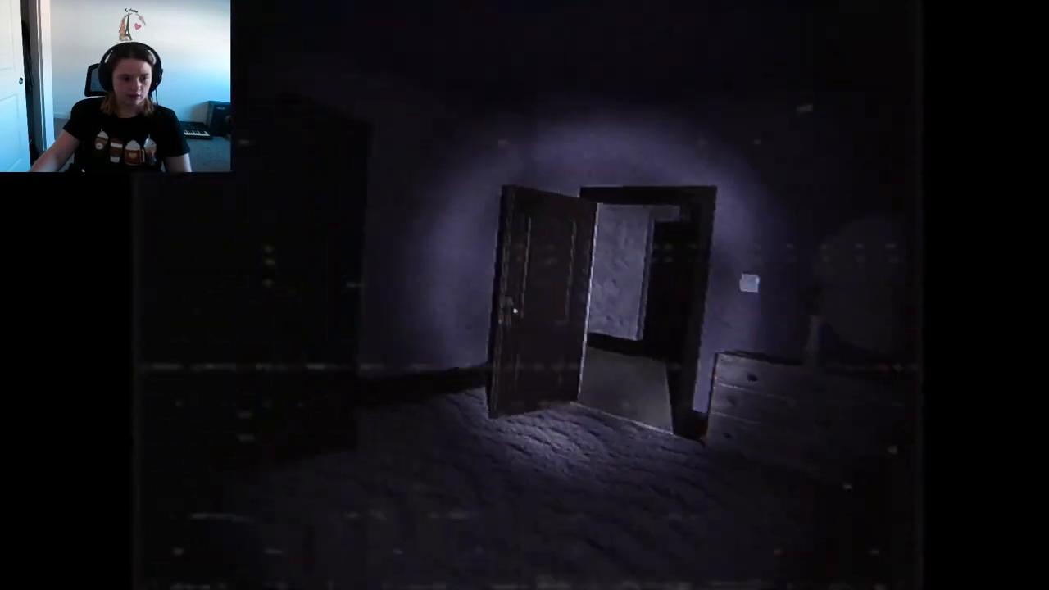
- Walk forward out of the corridor into the dim living room
key(w)
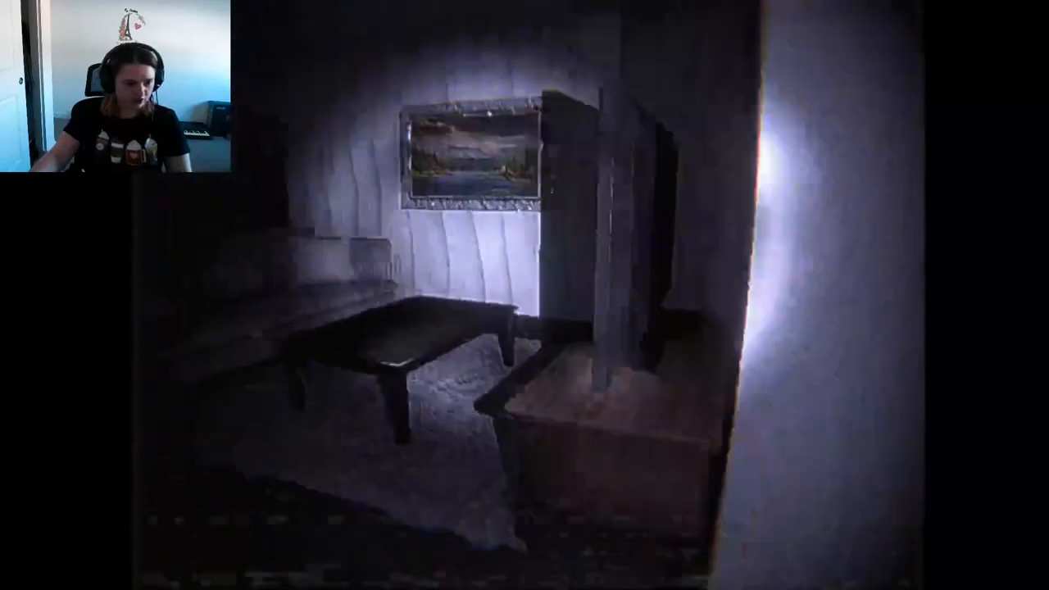
mouse_move(524, 295)
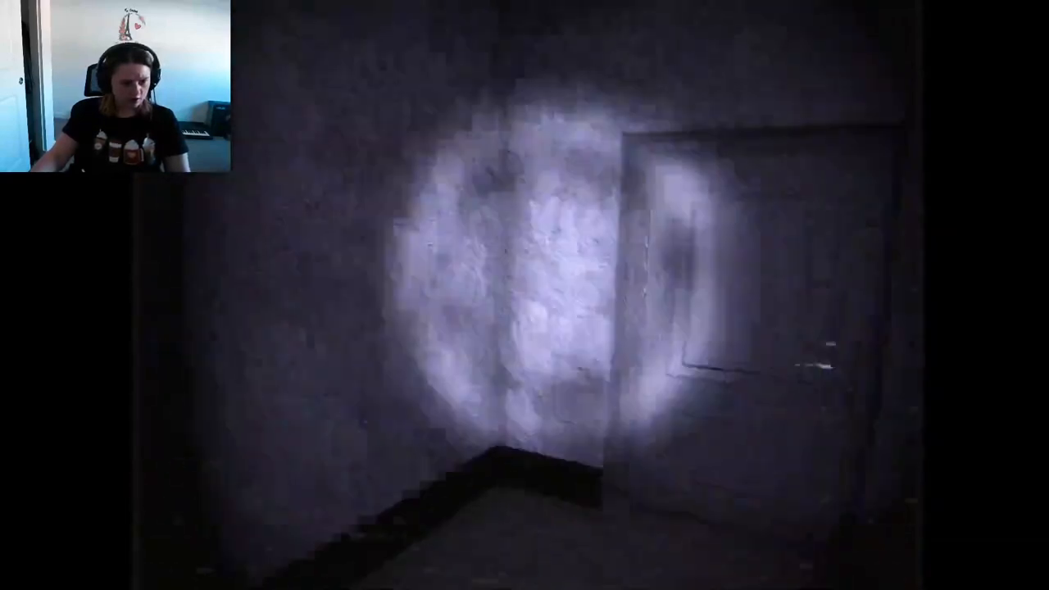
mouse_move(525, 295)
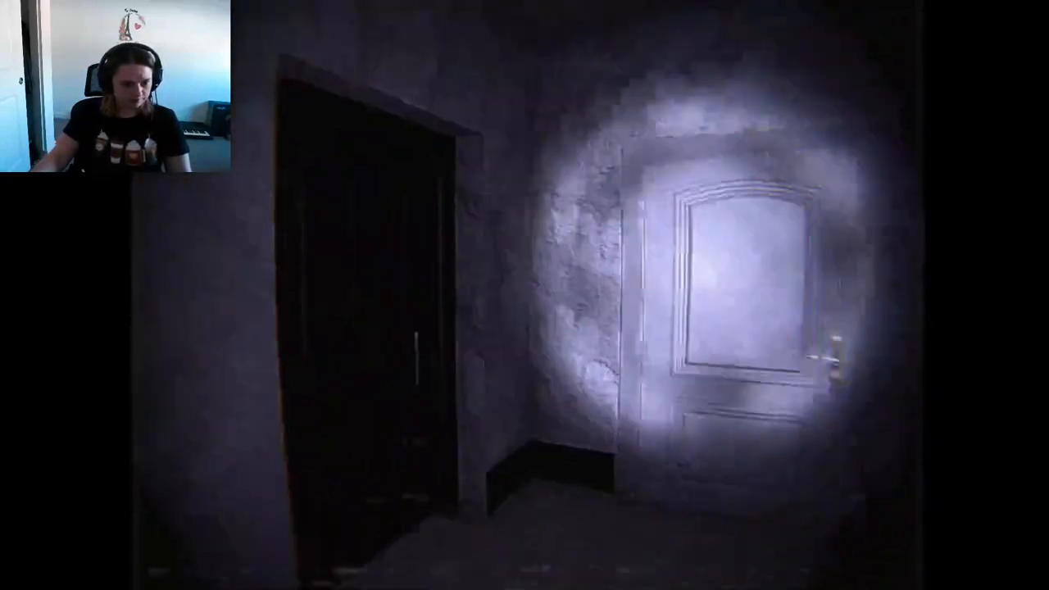